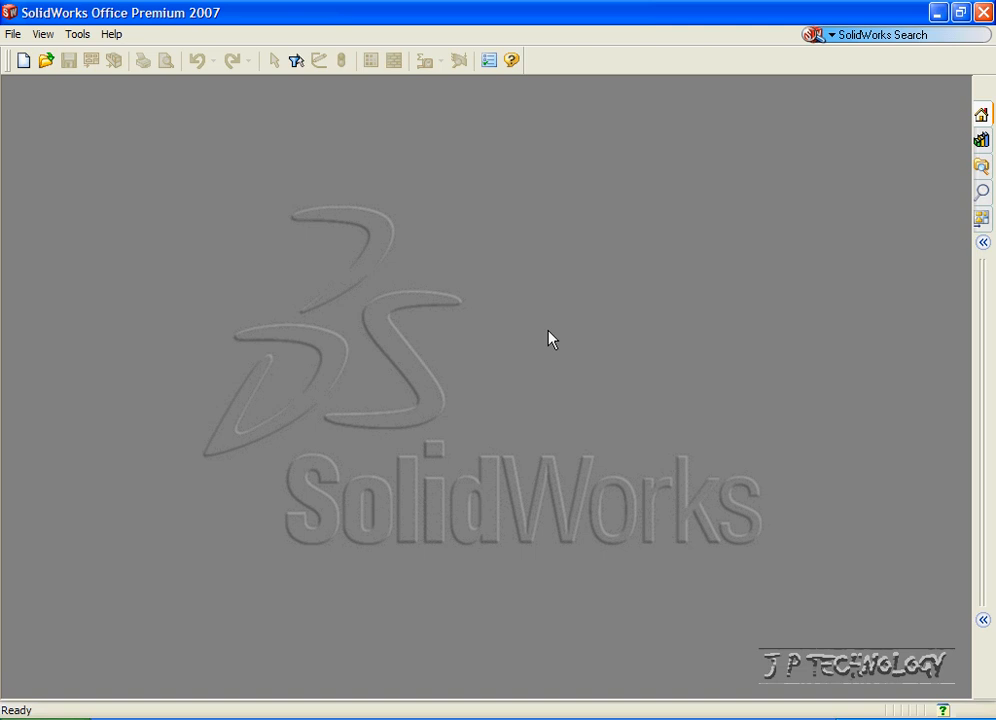
mouse_move(76, 183)
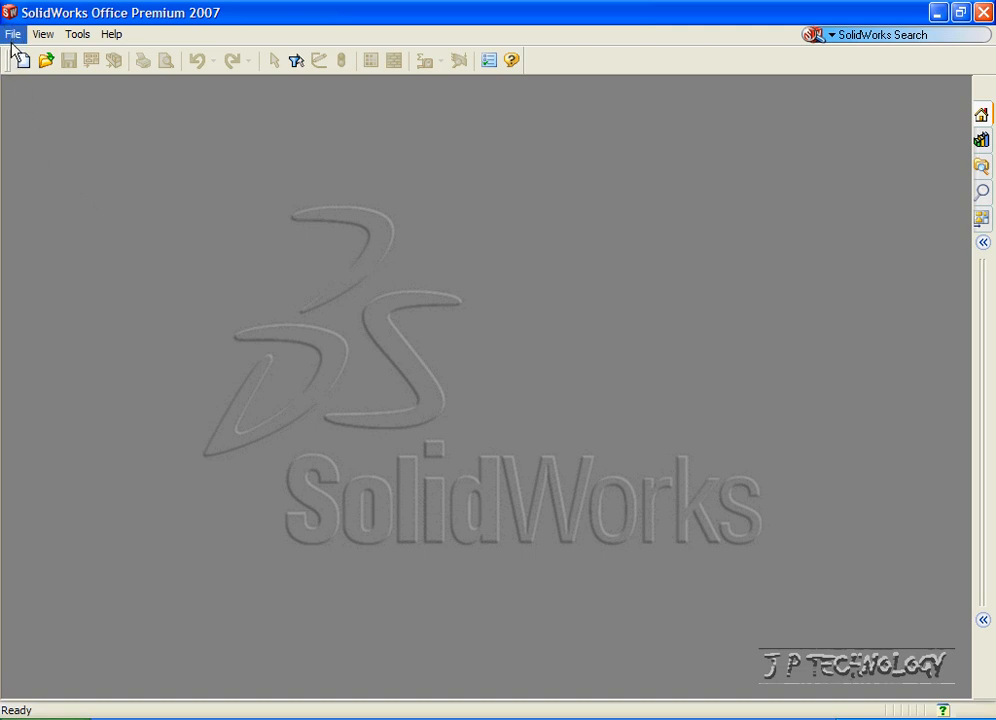
- Show the File menu's list of recent parts and assemblies
left_click(13, 34)
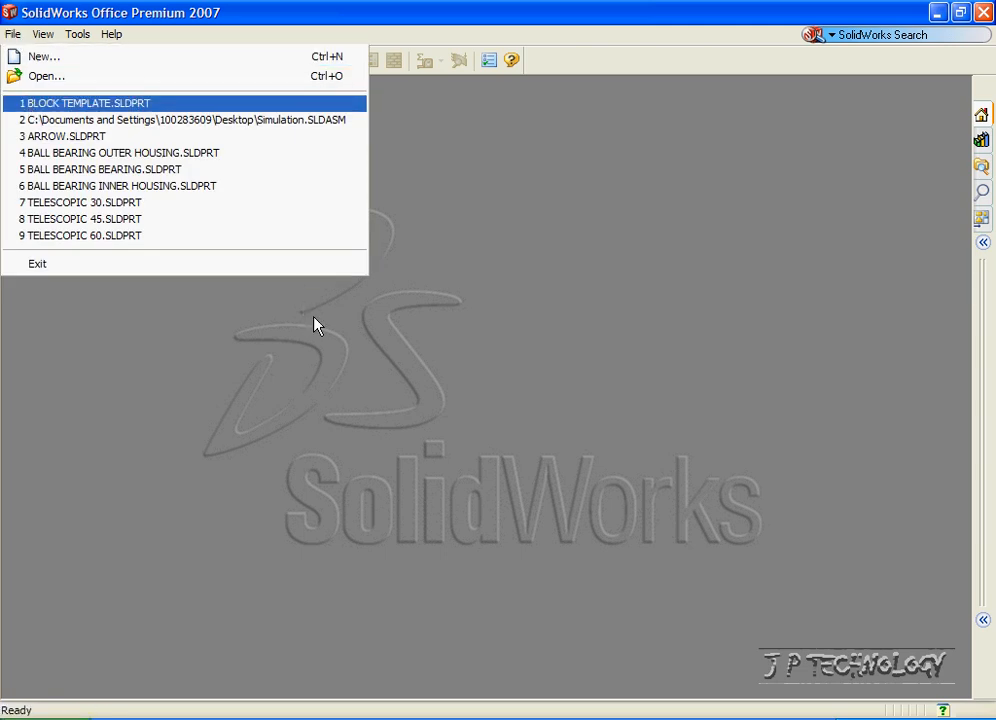
- Open BLOCK TEMPLATE.SLDPRT from the recent files and accept the conversion notice
left_click(86, 102)
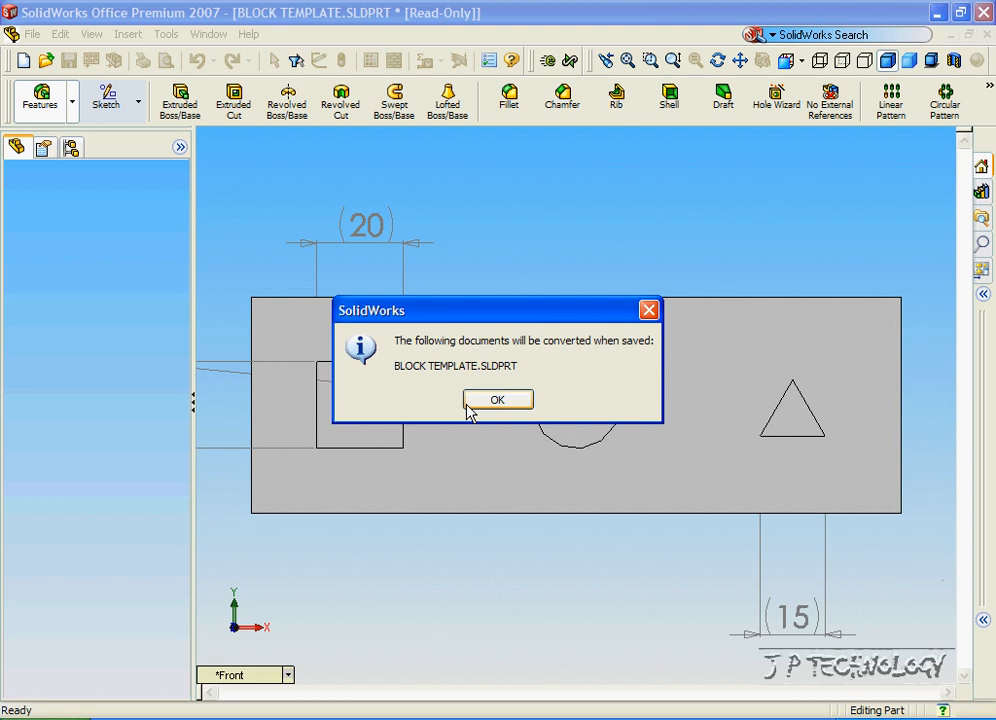
left_click(497, 399)
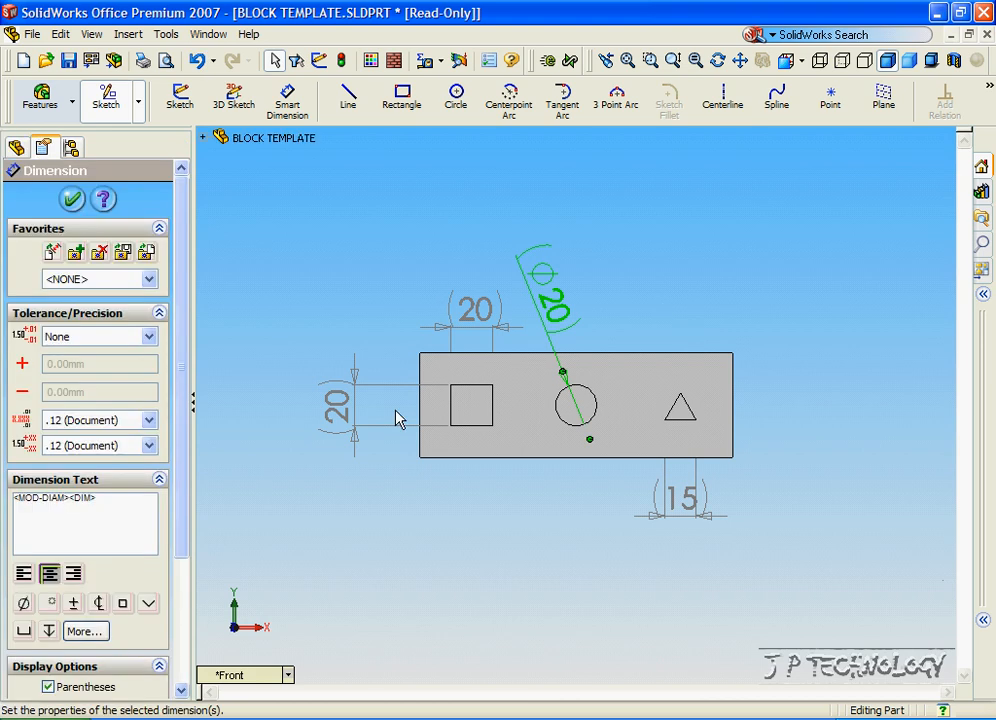
mouse_move(565, 410)
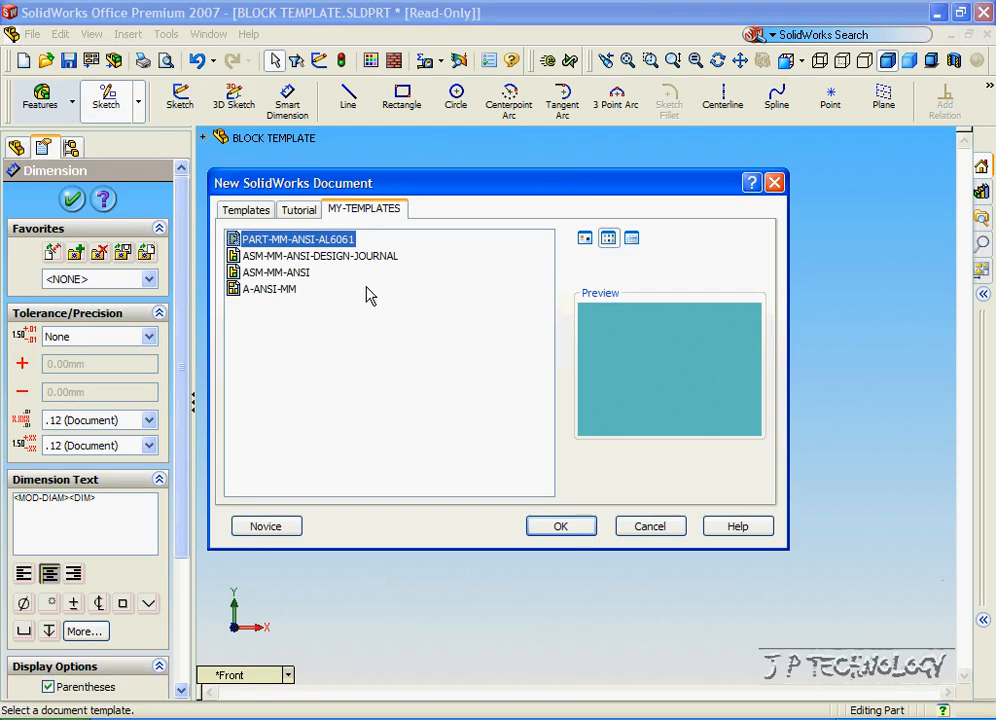
- Create a new 6061 Alloy part and tile it vertically beside the block template
left_click(560, 526)
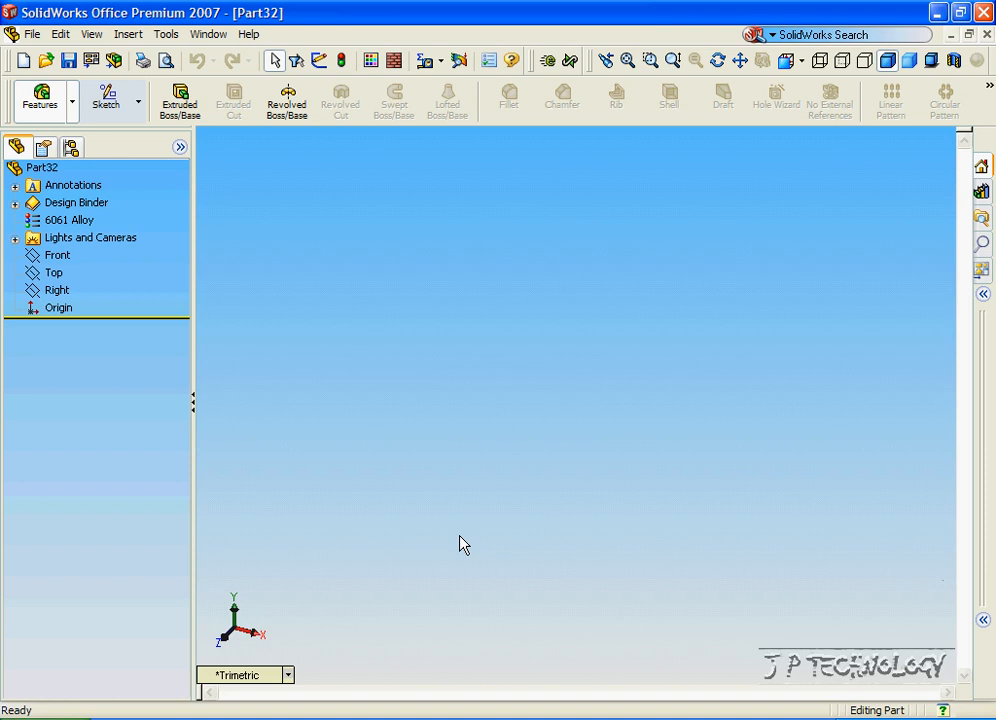
left_click(208, 34)
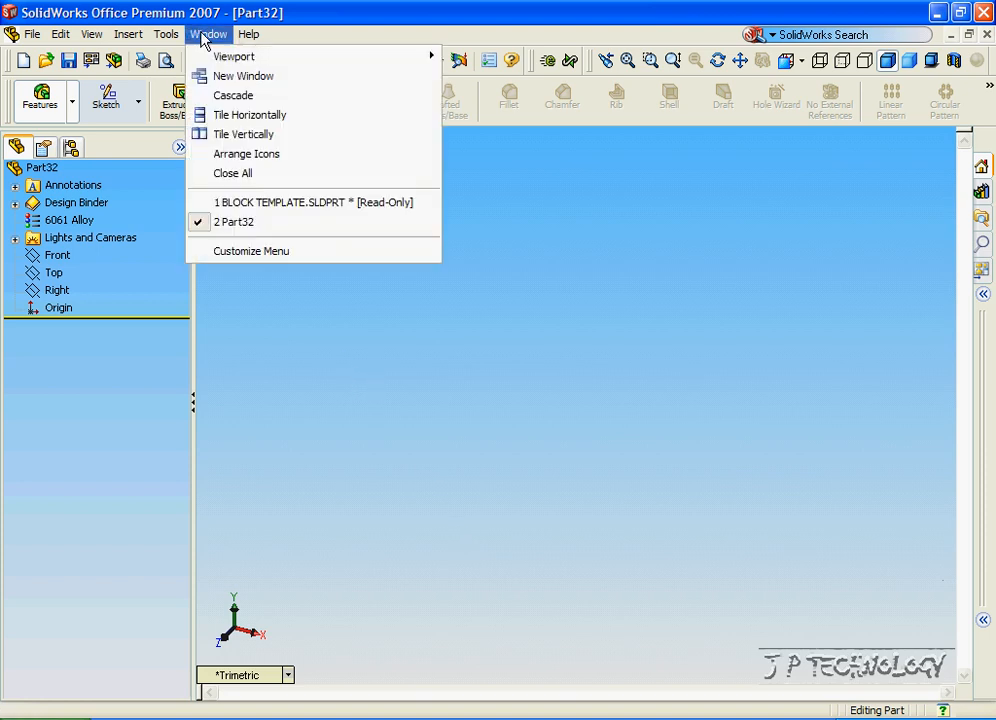
mouse_move(243, 134)
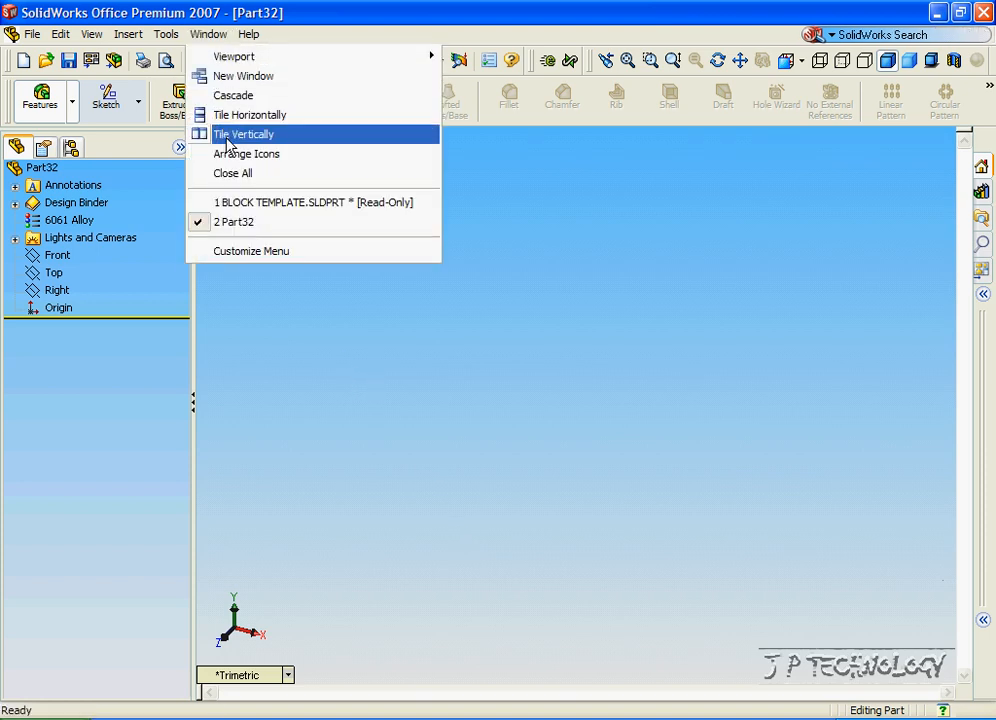
left_click(244, 134)
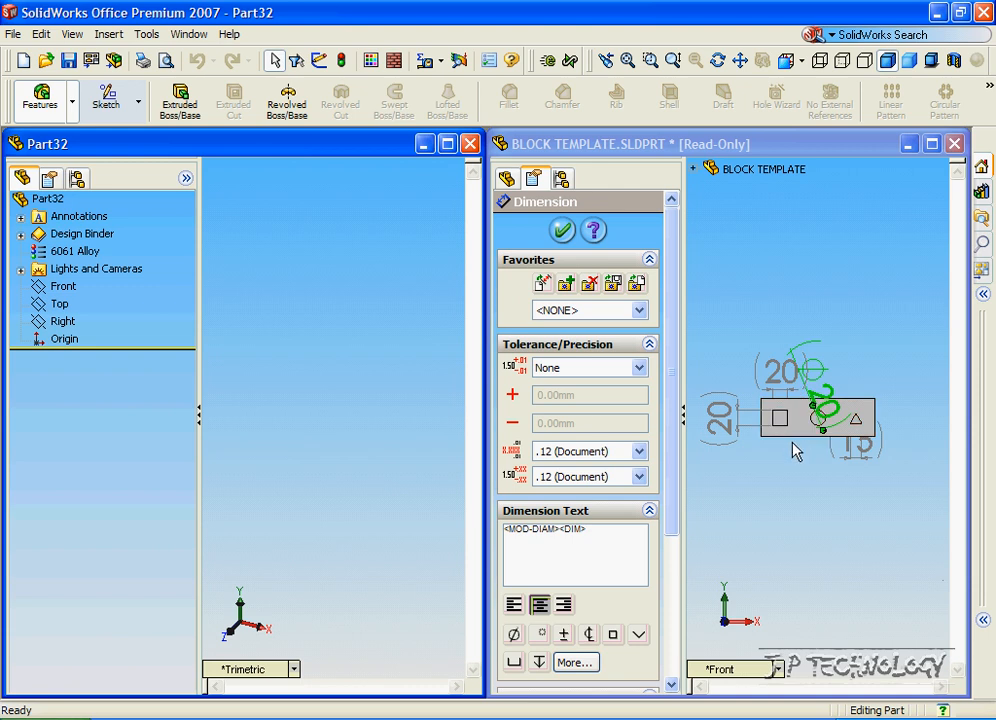
mouse_move(660, 447)
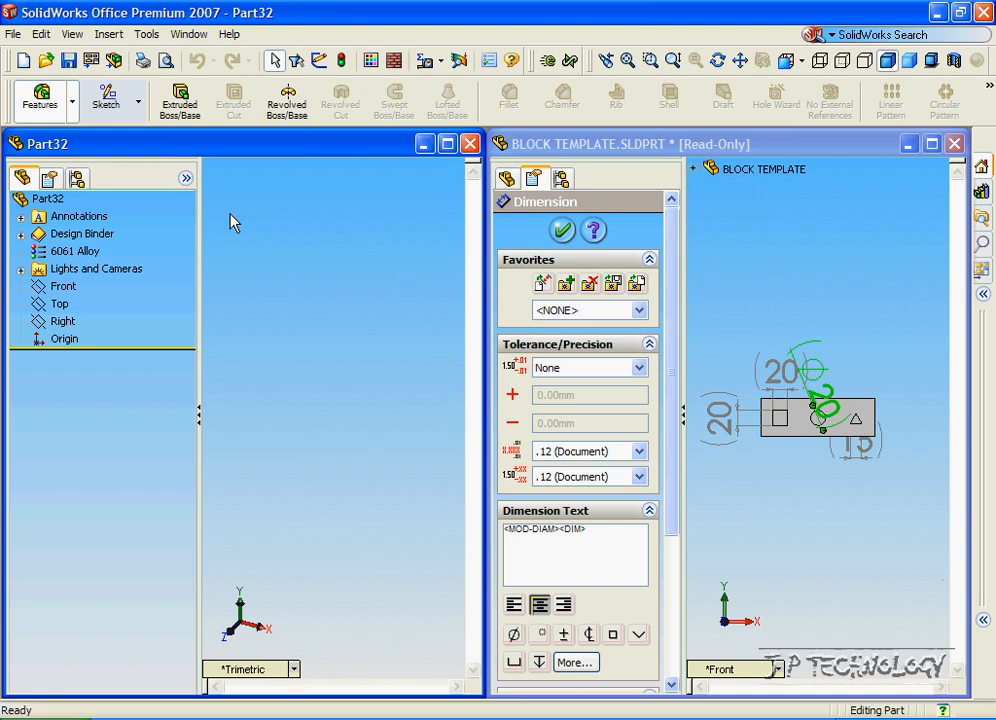
- Start a Front-plane sketch in Part32 for the 20 × 20 square
left_click(105, 99)
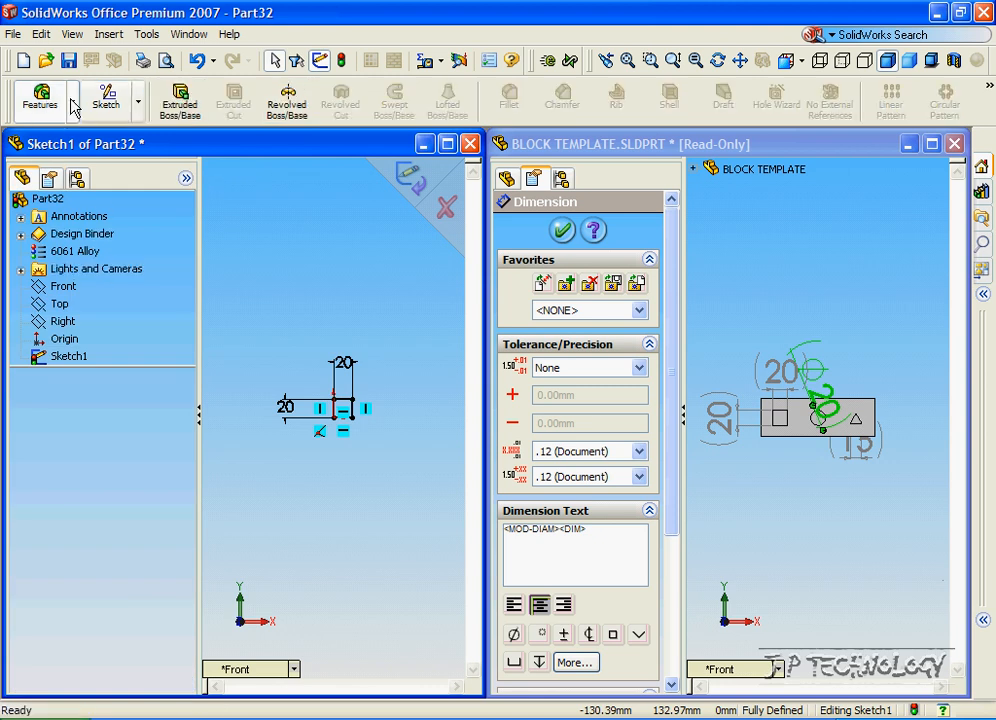
- Extrude the 20 mm square sketch to a 50.00 mm blind depth
left_click(180, 100)
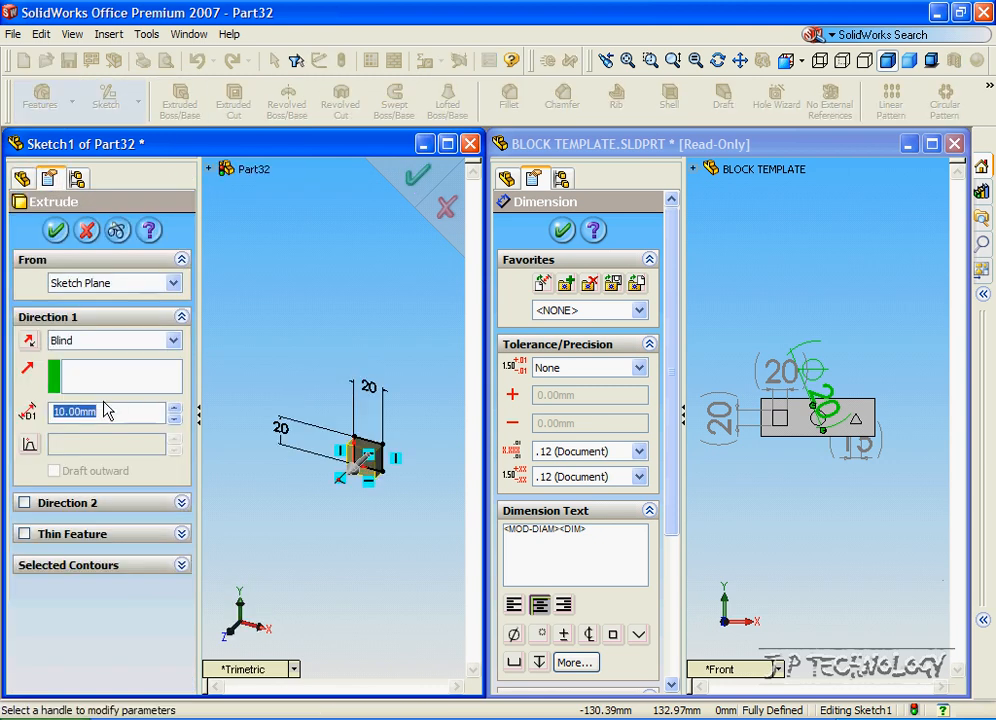
type("50.00mm")
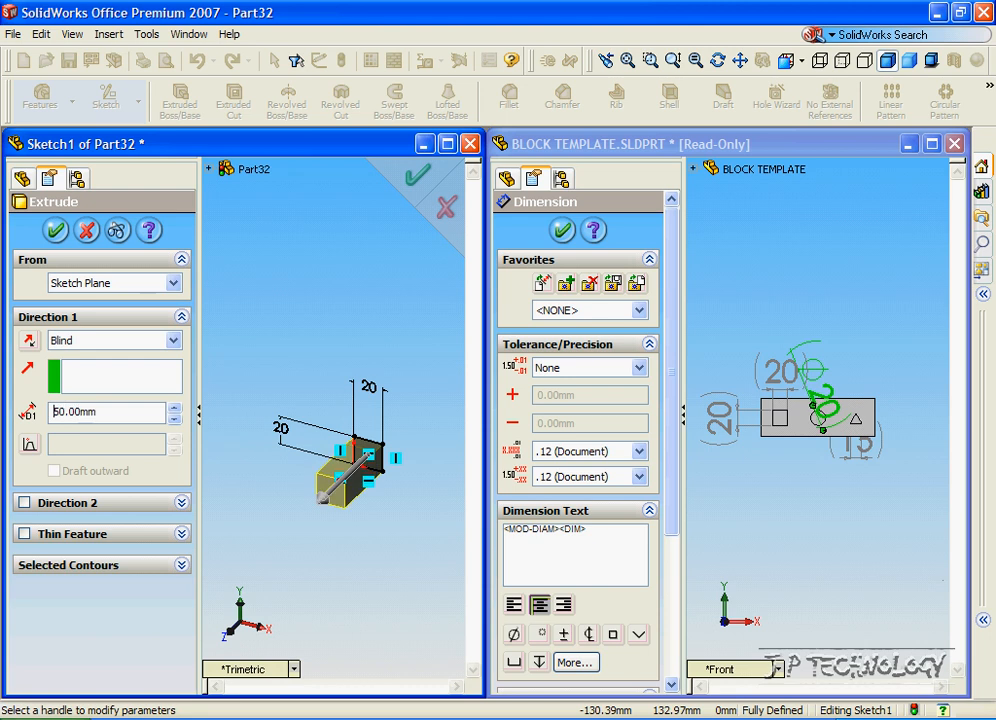
left_click(56, 230)
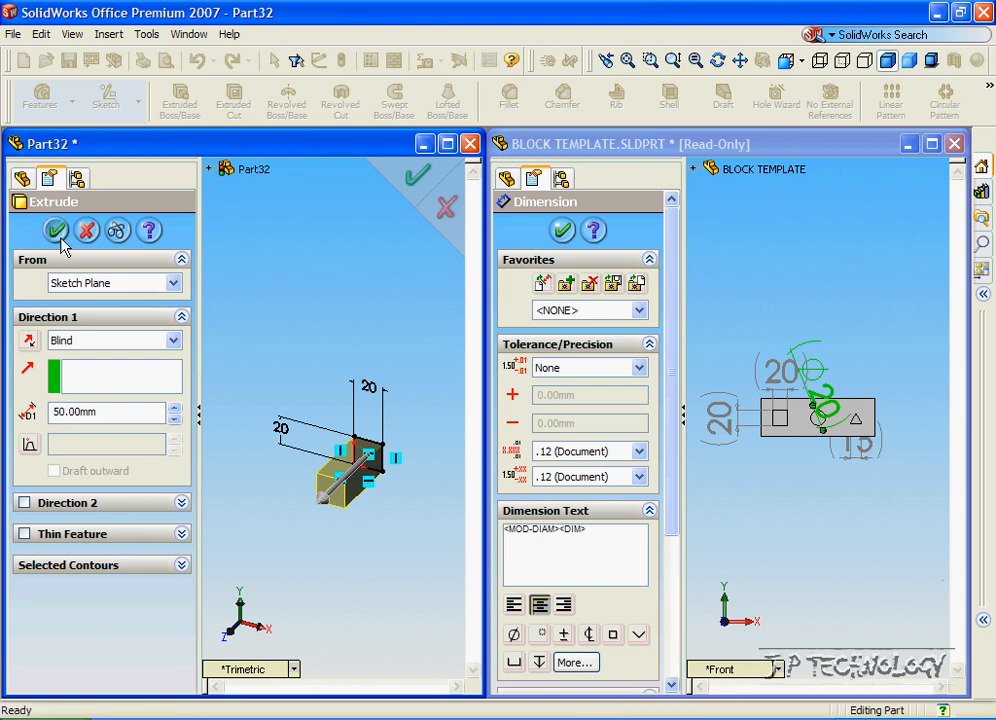
left_click(56, 230)
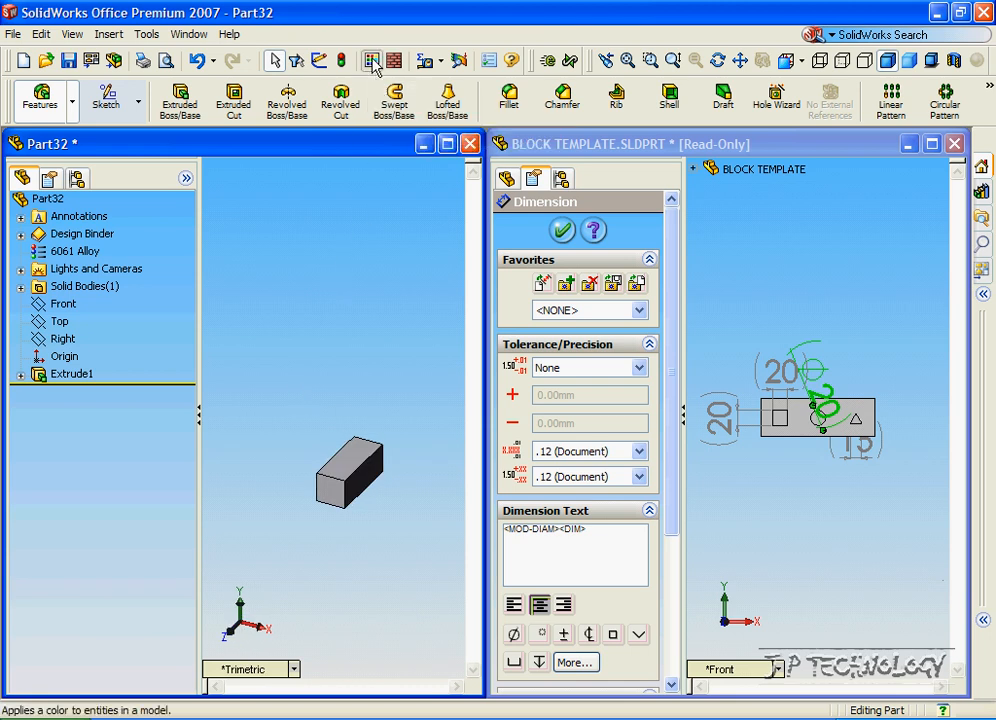
- Open Edit Color for the Part32 block
left_click(372, 60)
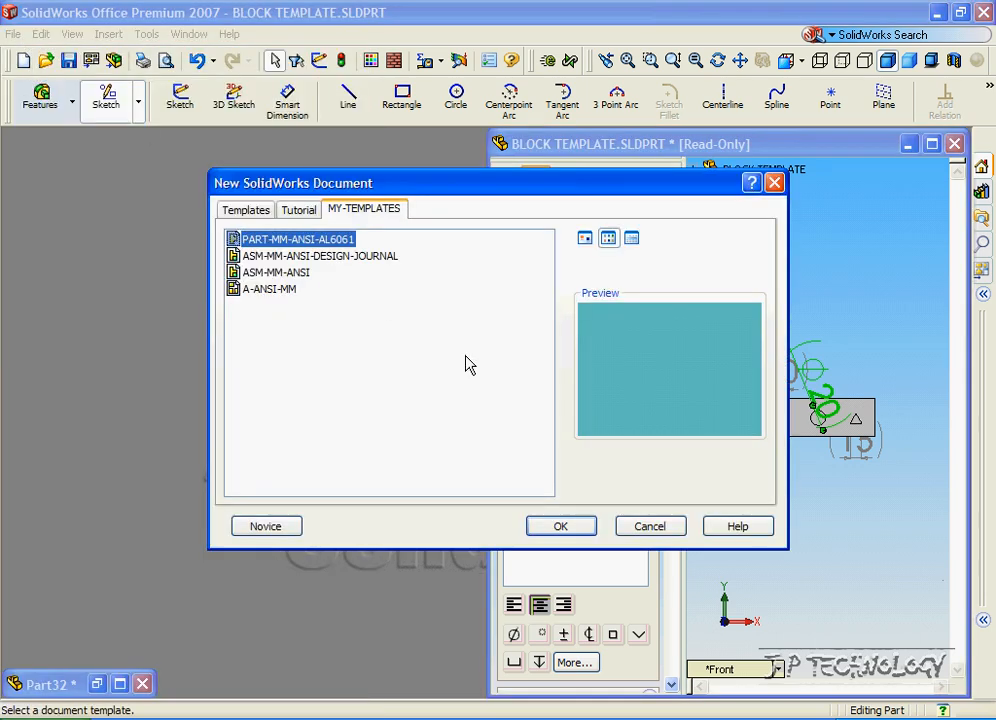
- Create new part Part33 and tile it horizontally above the block template
left_click(560, 525)
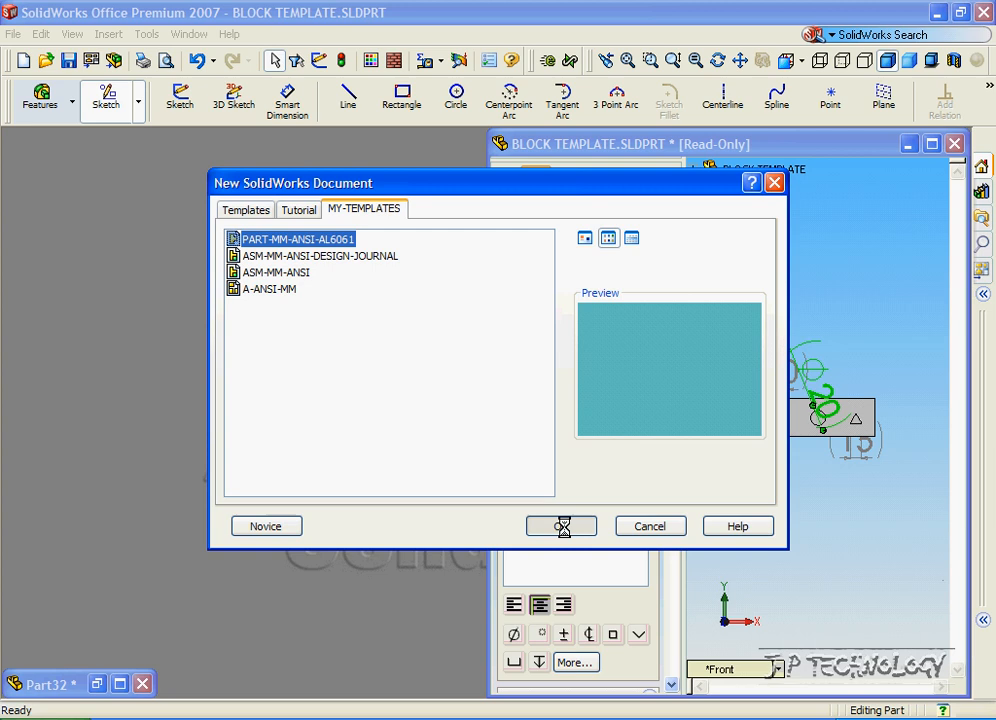
left_click(561, 525)
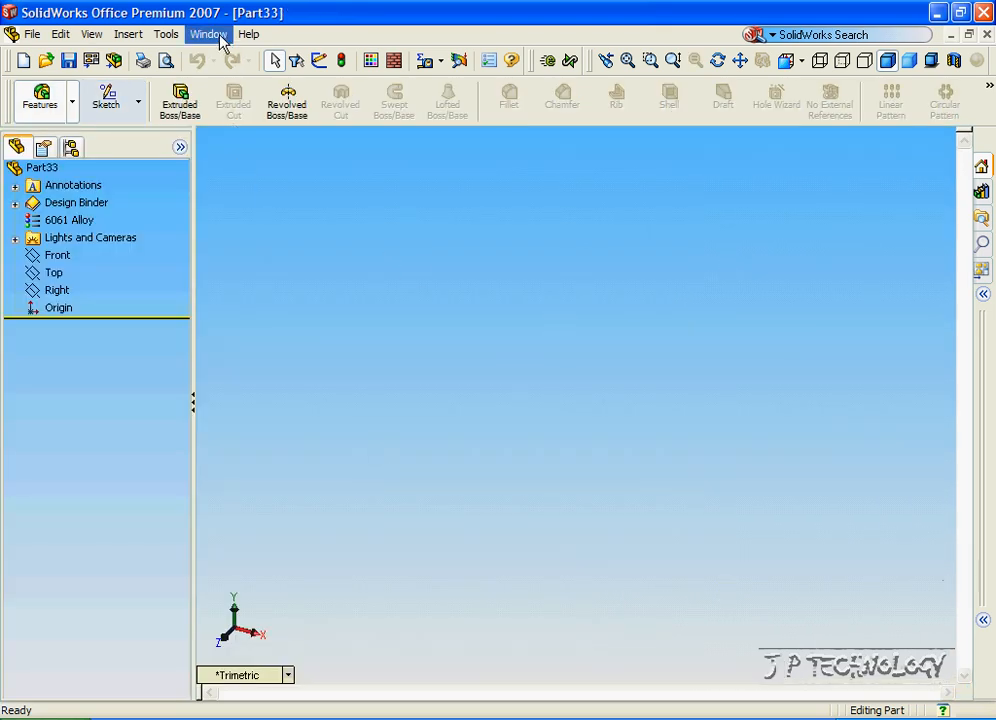
left_click(208, 34)
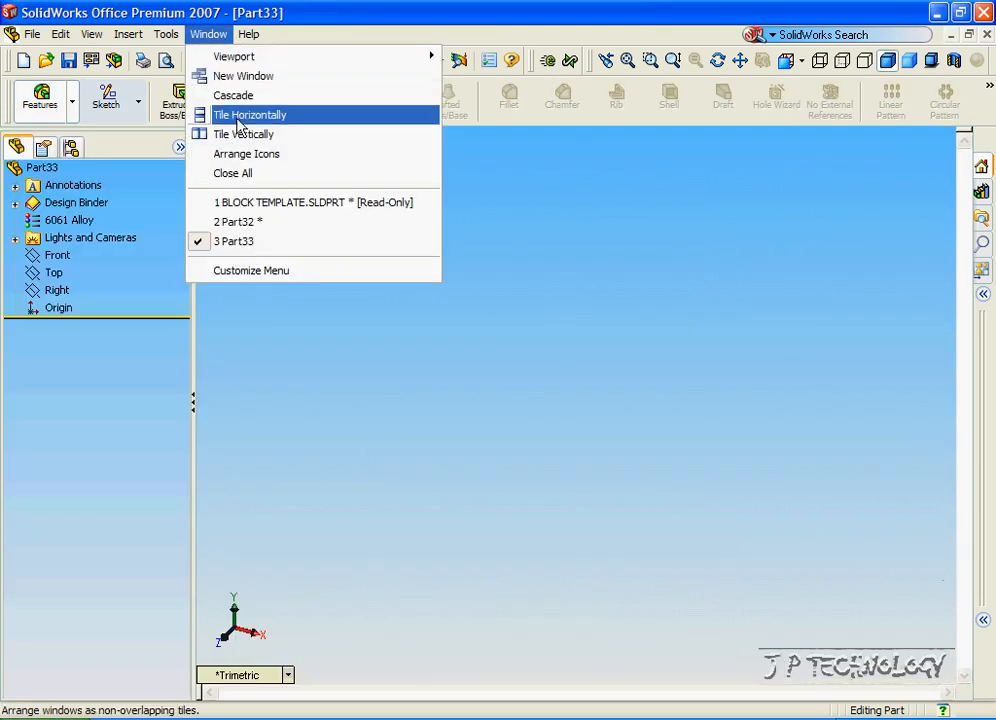
left_click(250, 114)
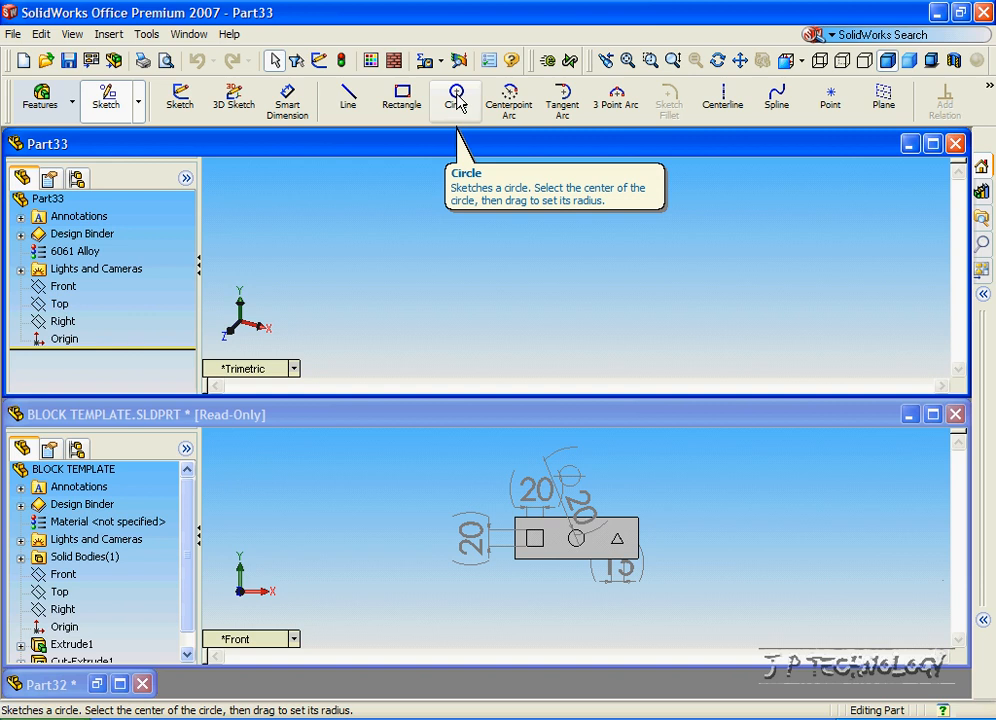
- Draw a circle centred on the origin with radius 10.00
left_click(455, 95)
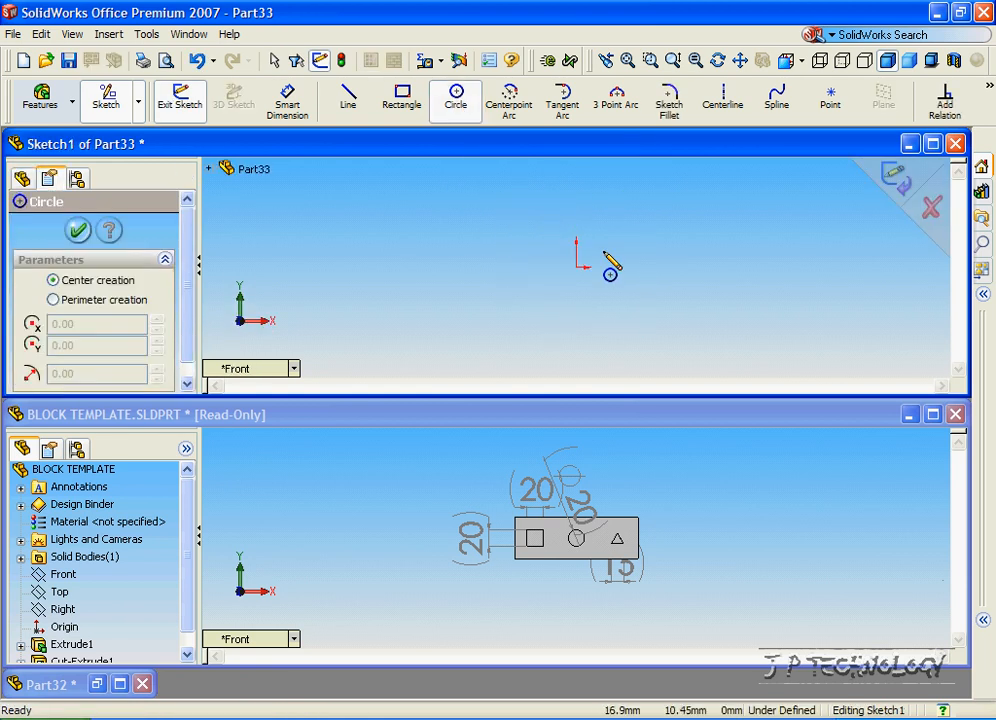
left_click_drag(575, 267, 612, 267)
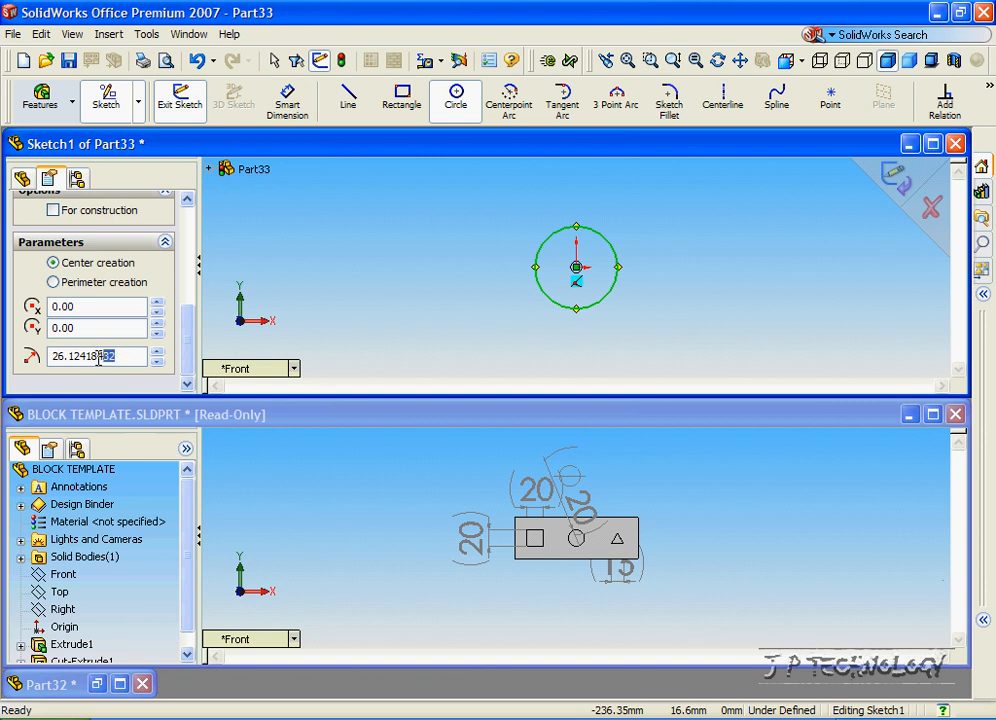
type("10.00")
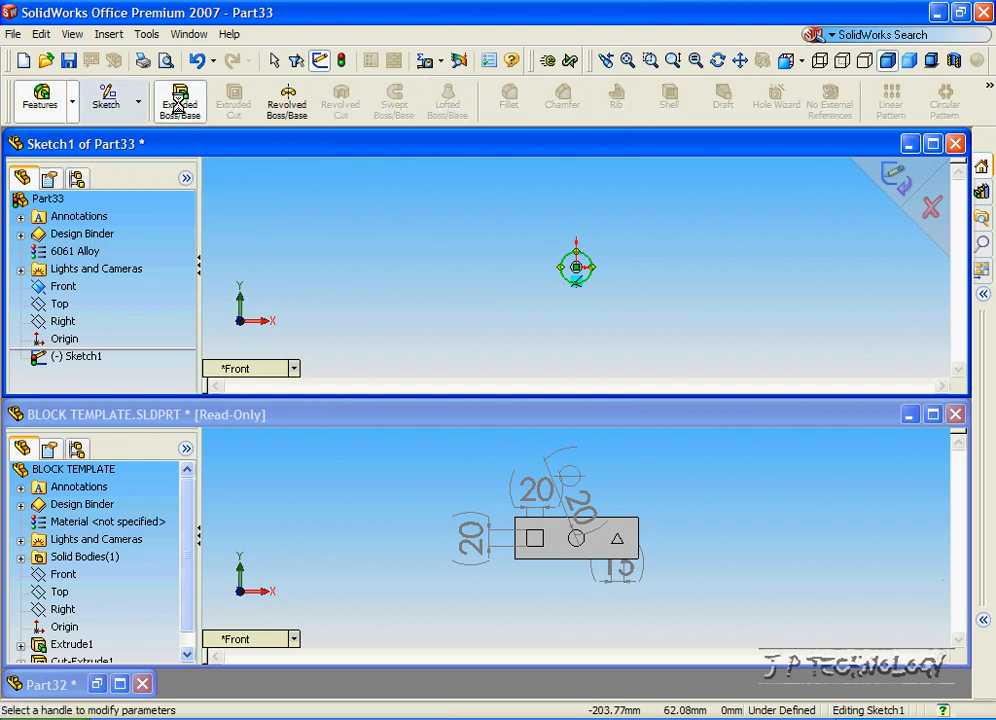
- Extrude the circle sketch 50.00 mm into a cylinder
left_click(180, 100)
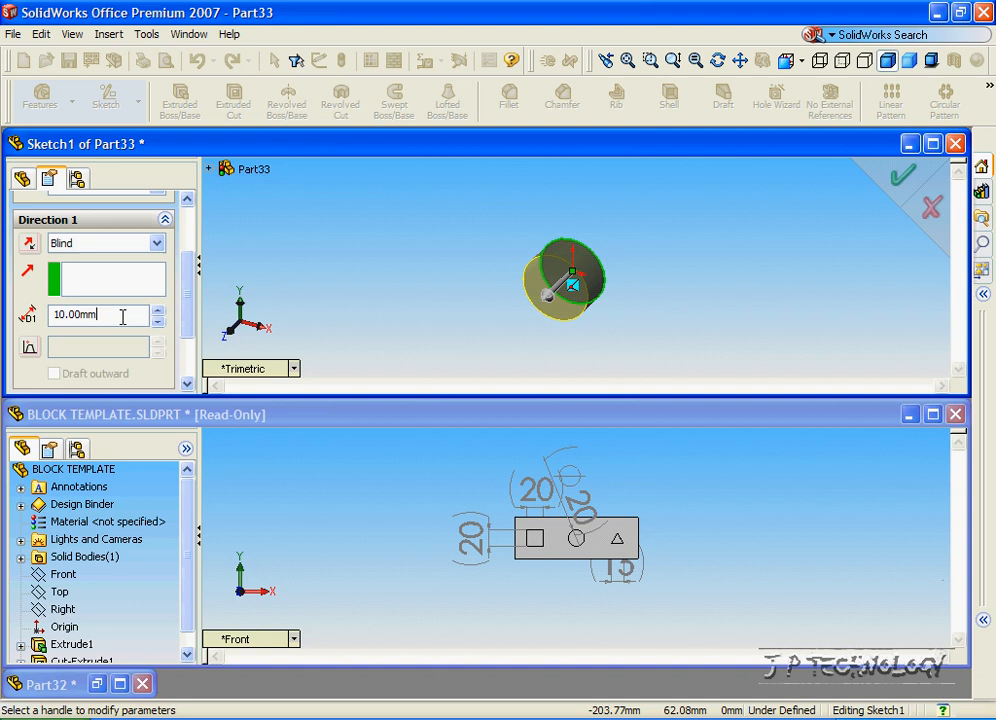
type("50.00mm")
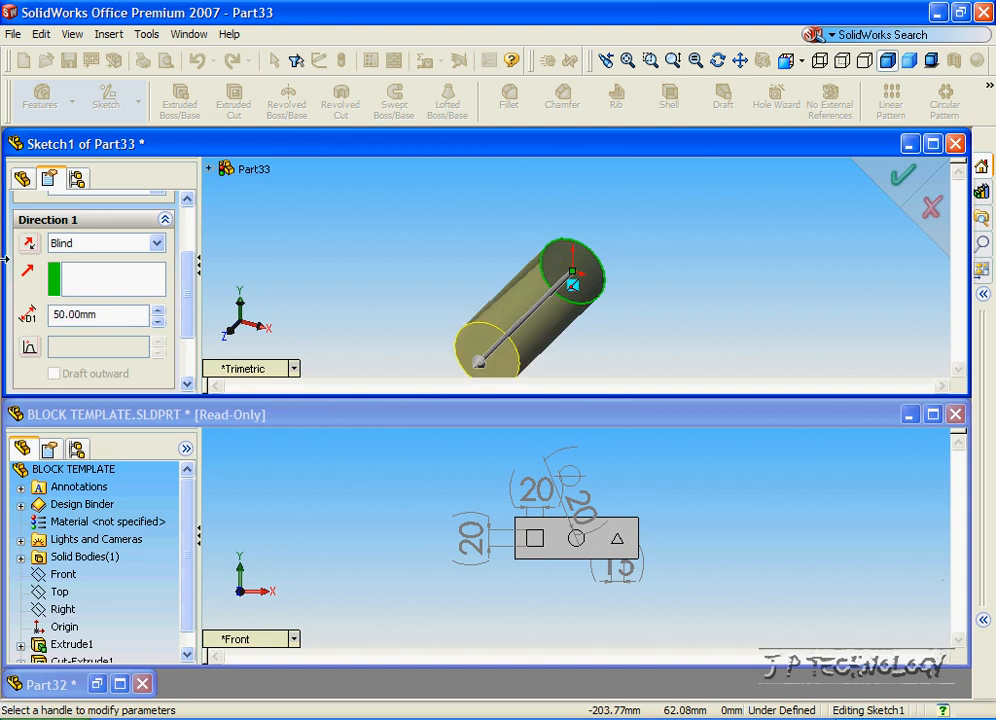
left_click(898, 175)
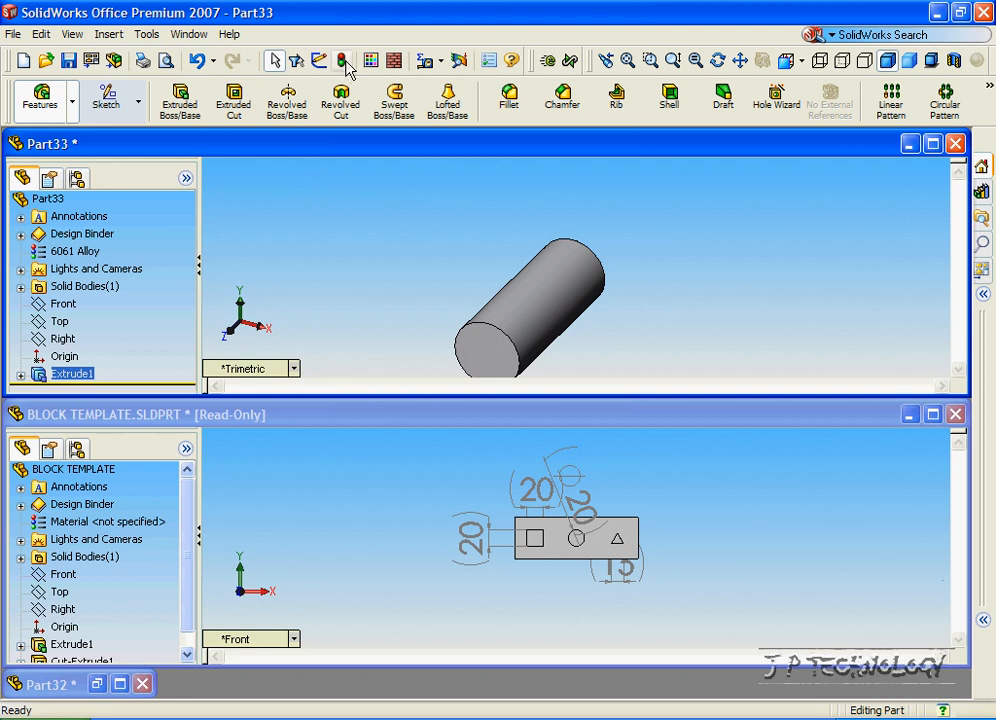
- Apply green to the whole Part33 cylinder through Edit Color
left_click(342, 60)
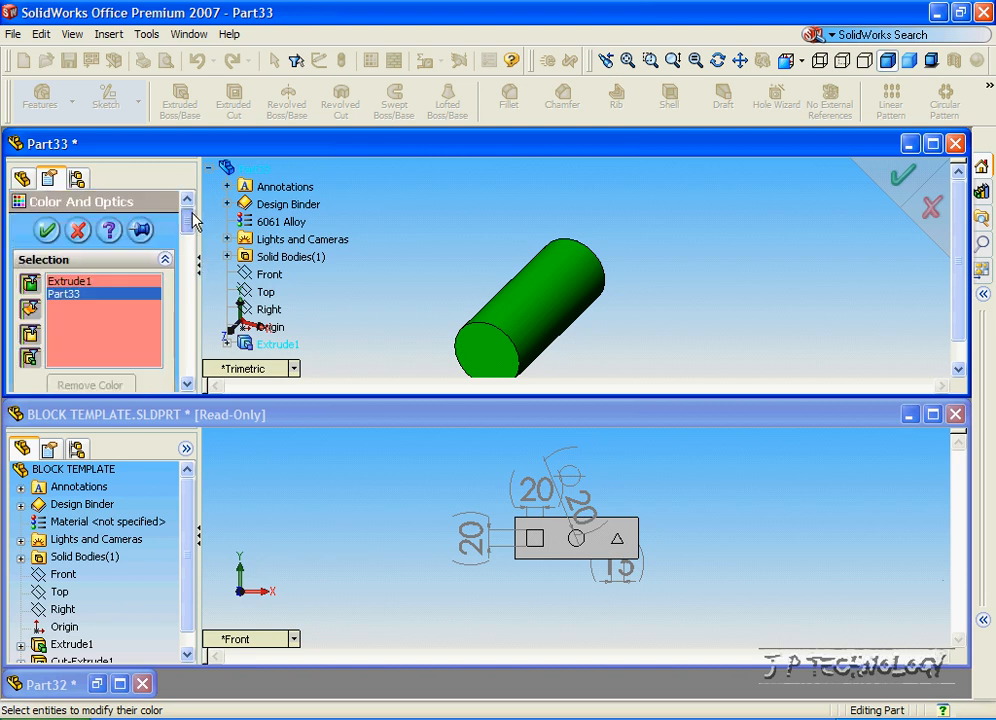
left_click(901, 174)
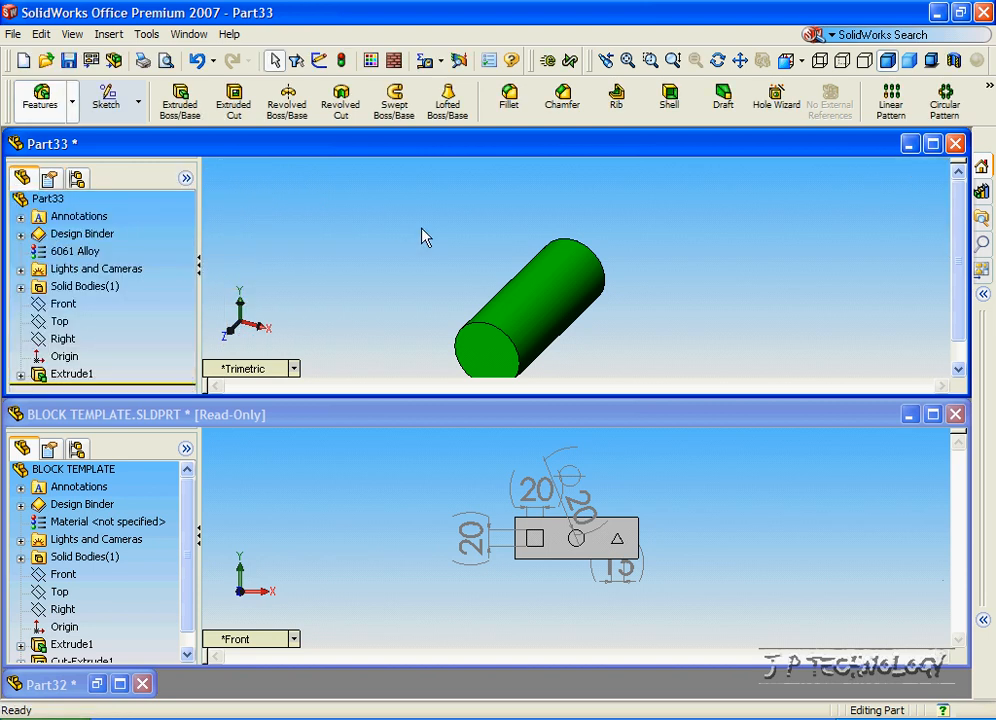
mouse_move(878, 198)
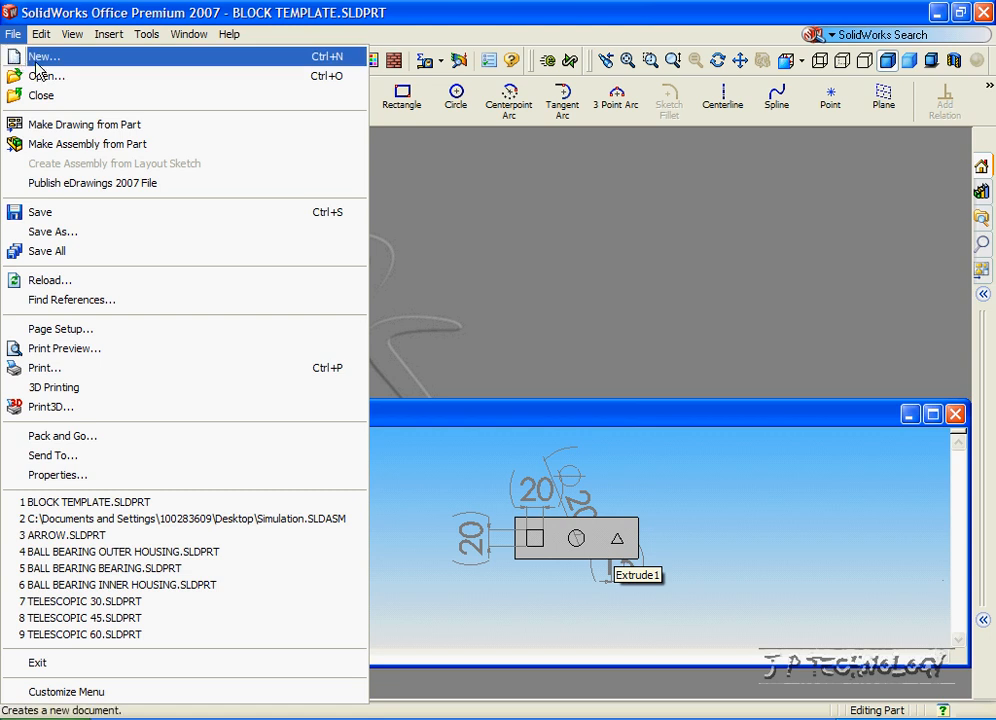
- Create Part34 from PART-MM-ANSI-AL6061, tile windows horizontally, and drag the 15 dimension lower
left_click(43, 56)
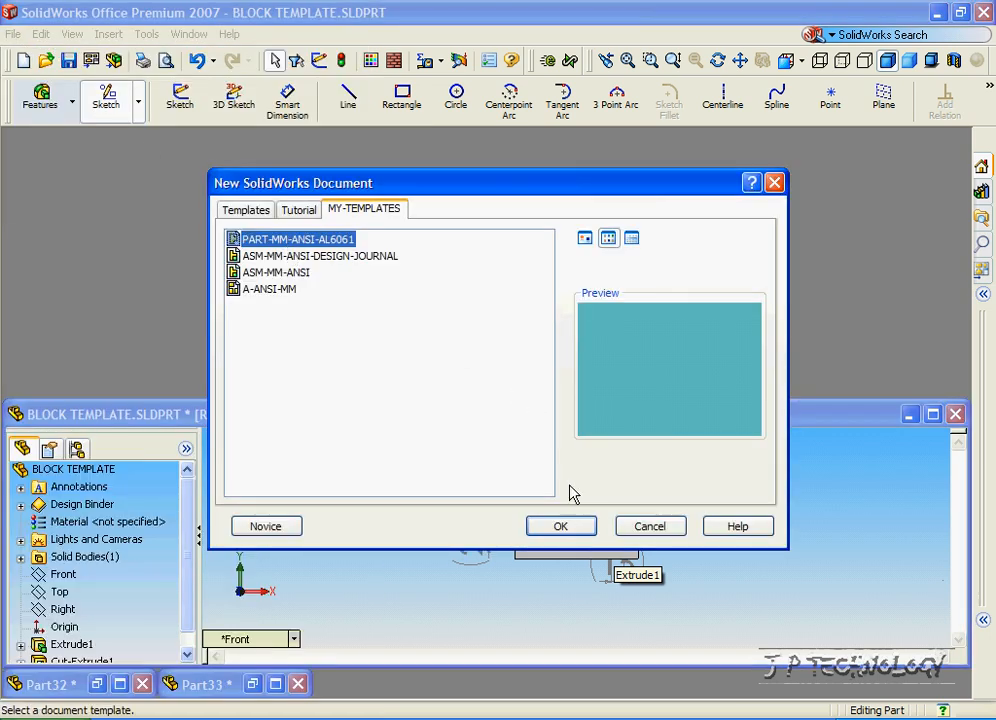
left_click(560, 526)
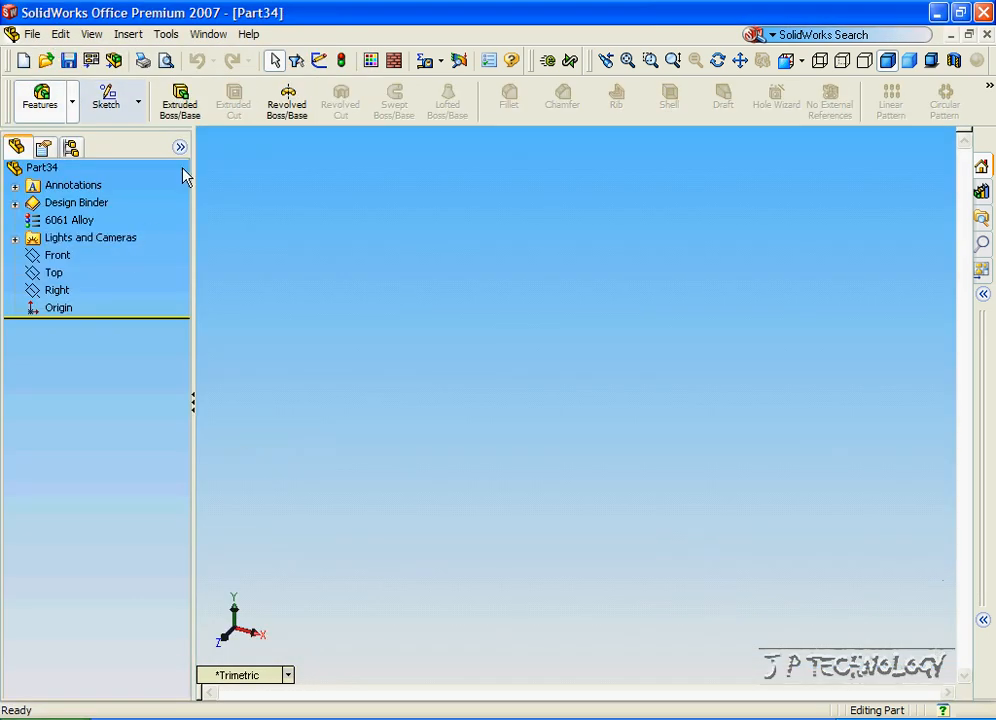
left_click(208, 33)
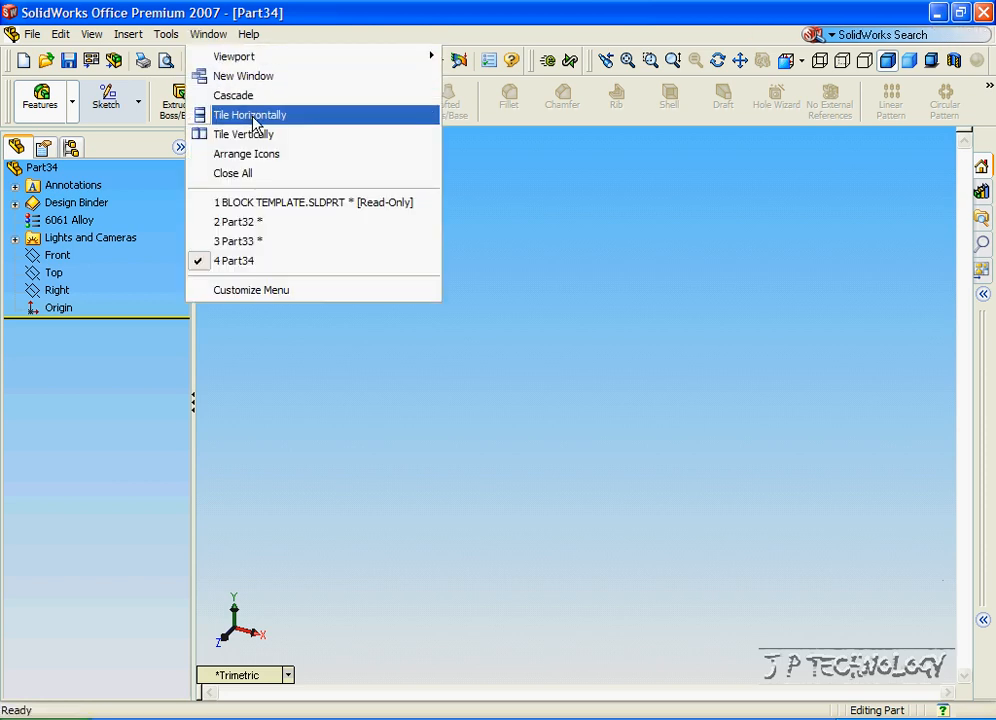
left_click(250, 114)
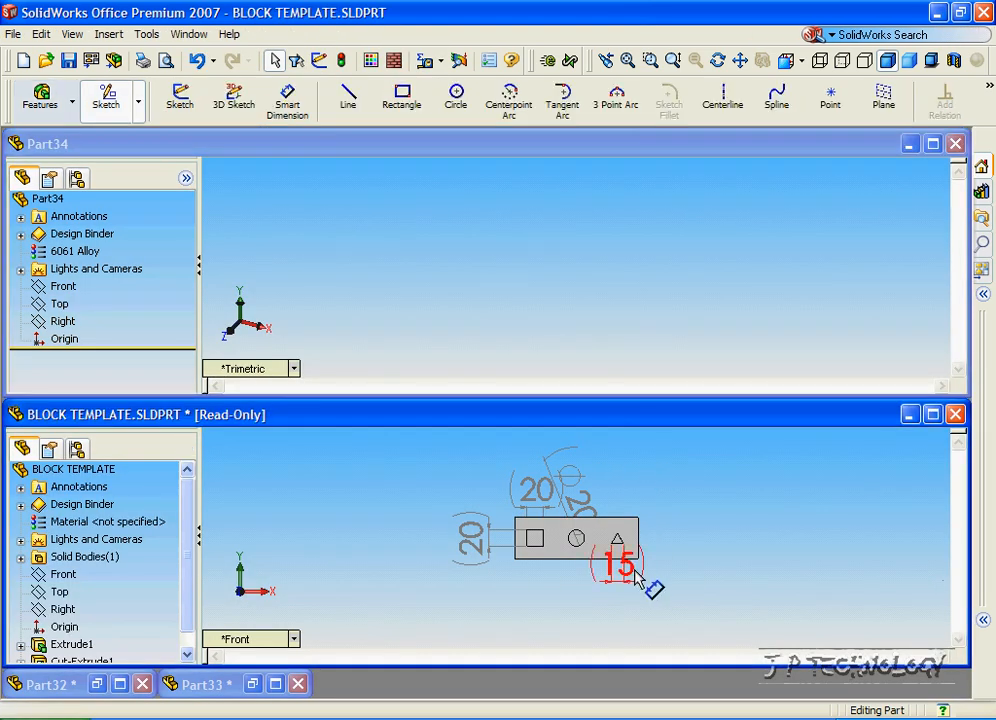
left_click_drag(620, 560, 685, 610)
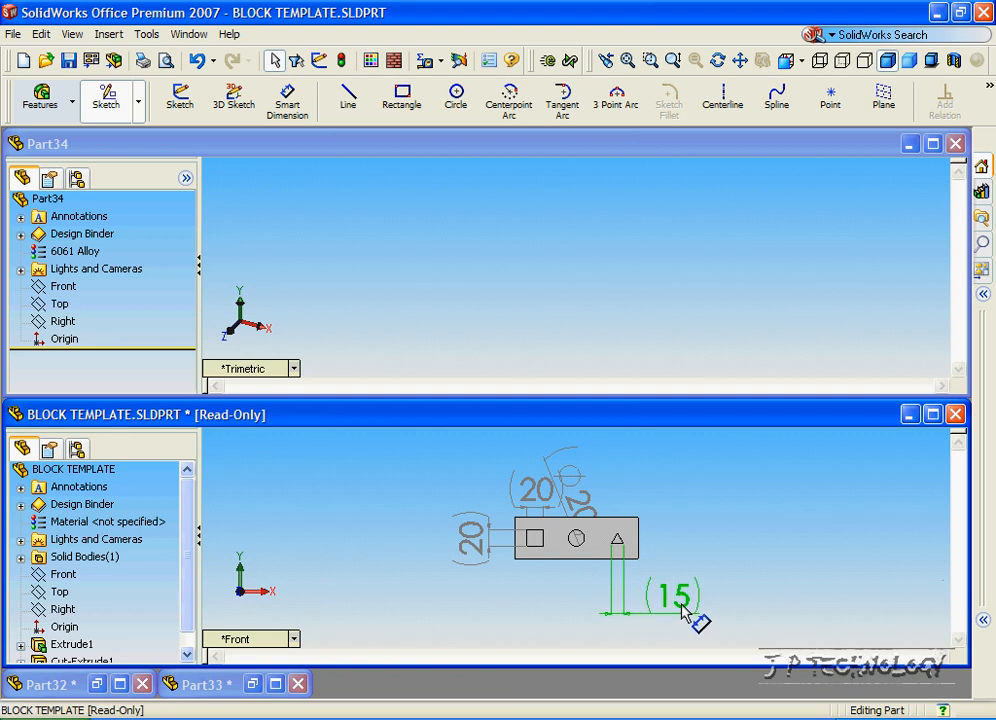
- Start a Front-plane sketch in Part34 for the equal-sided 15 mm triangle
left_click(670, 597)
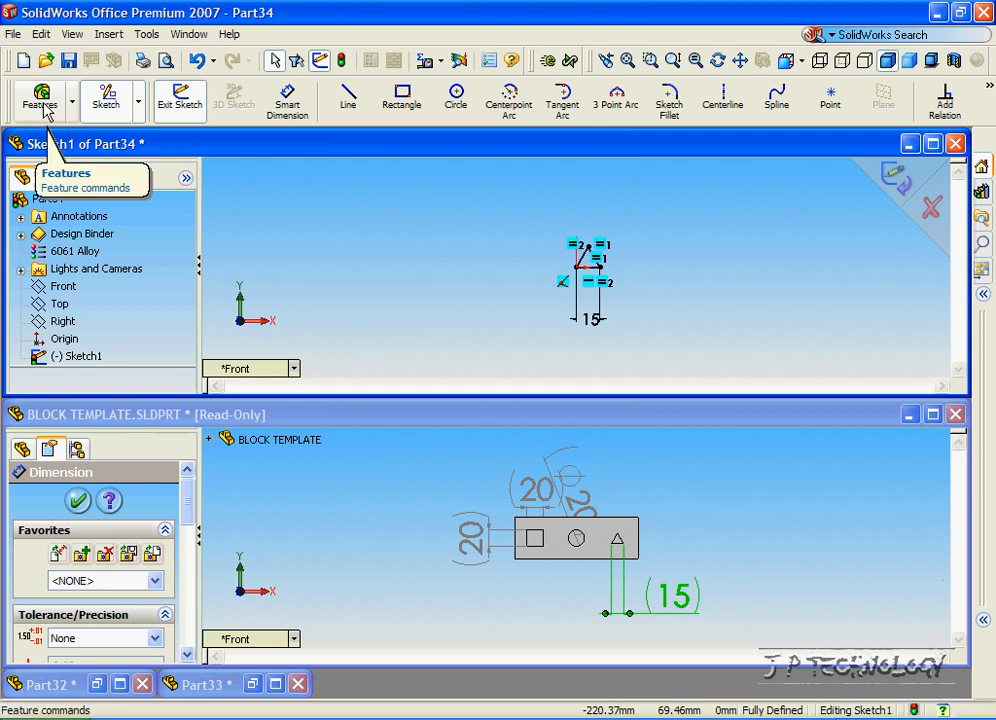
- Extrude the triangle 50 mm with Extruded Boss/Base, then bring Part32's window forward
left_click(41, 100)
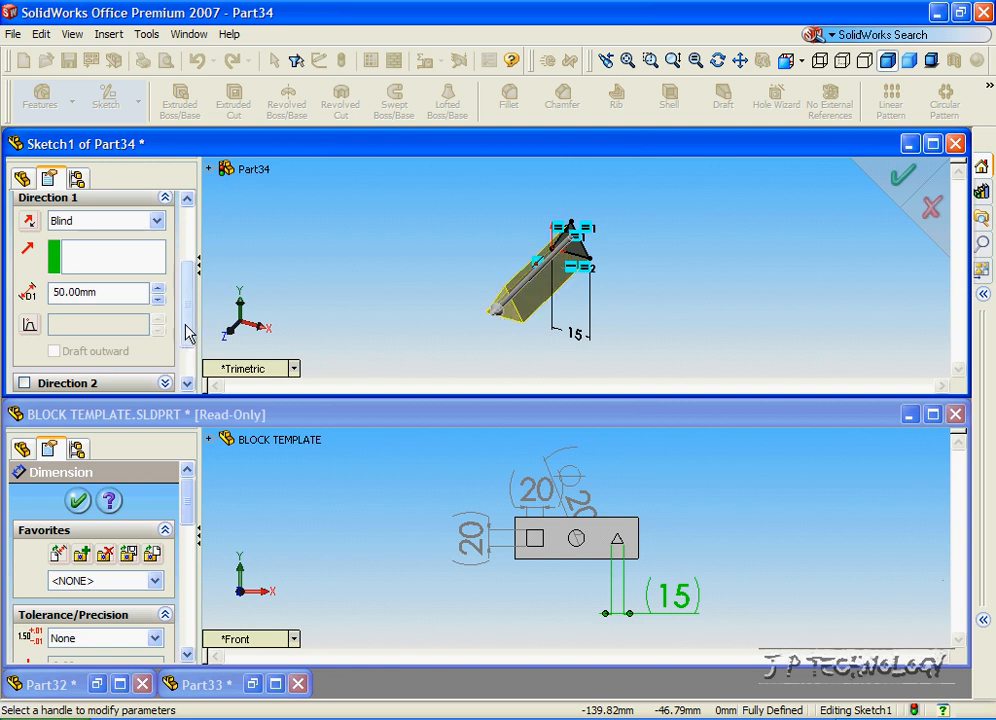
left_click(899, 175)
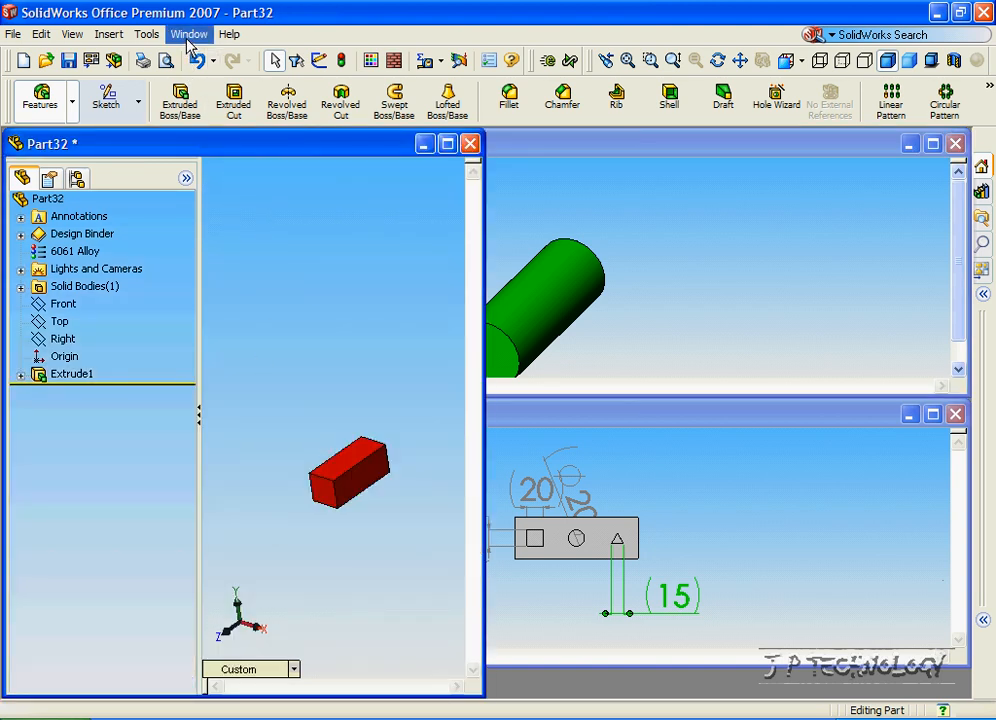
- Tile the red block, blue prism, green cylinder and block template windows horizontally
left_click(189, 33)
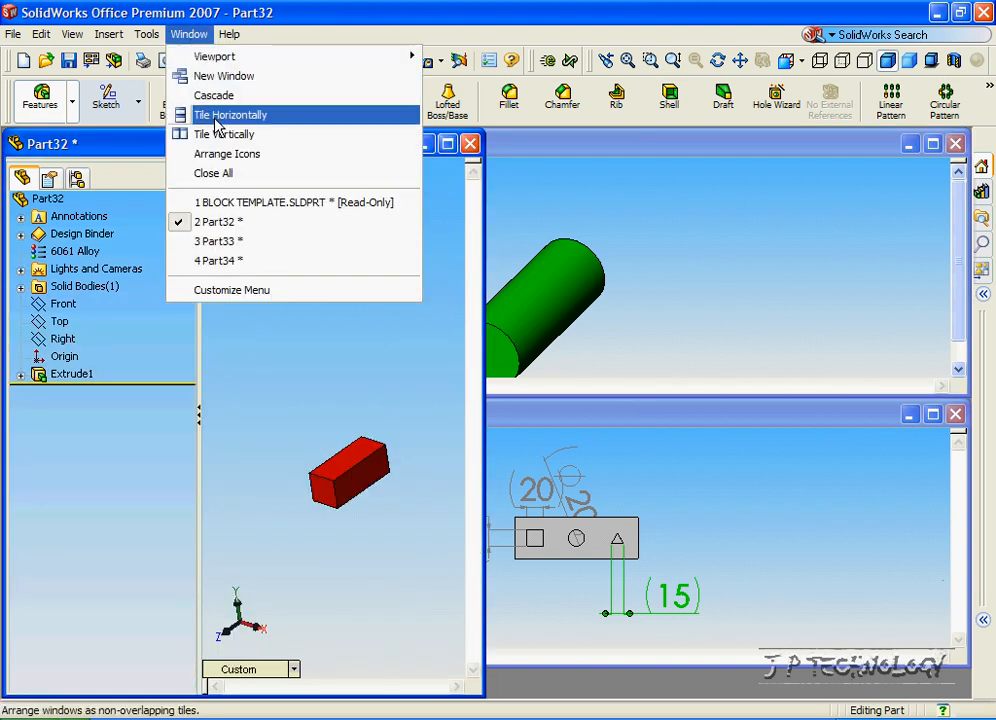
left_click(231, 114)
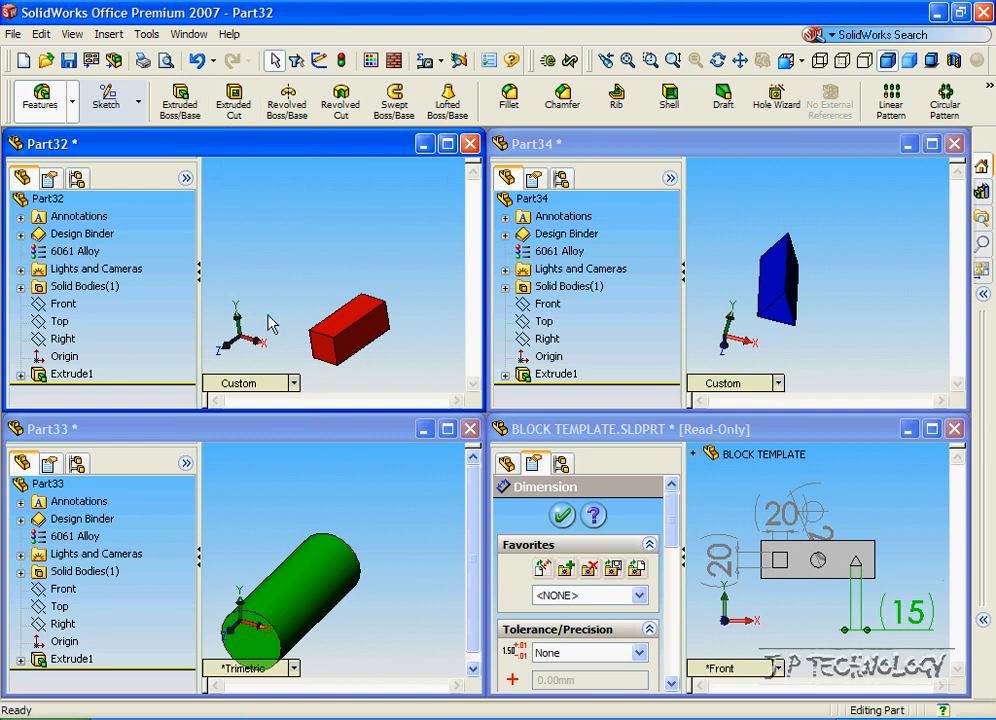
mouse_move(387, 436)
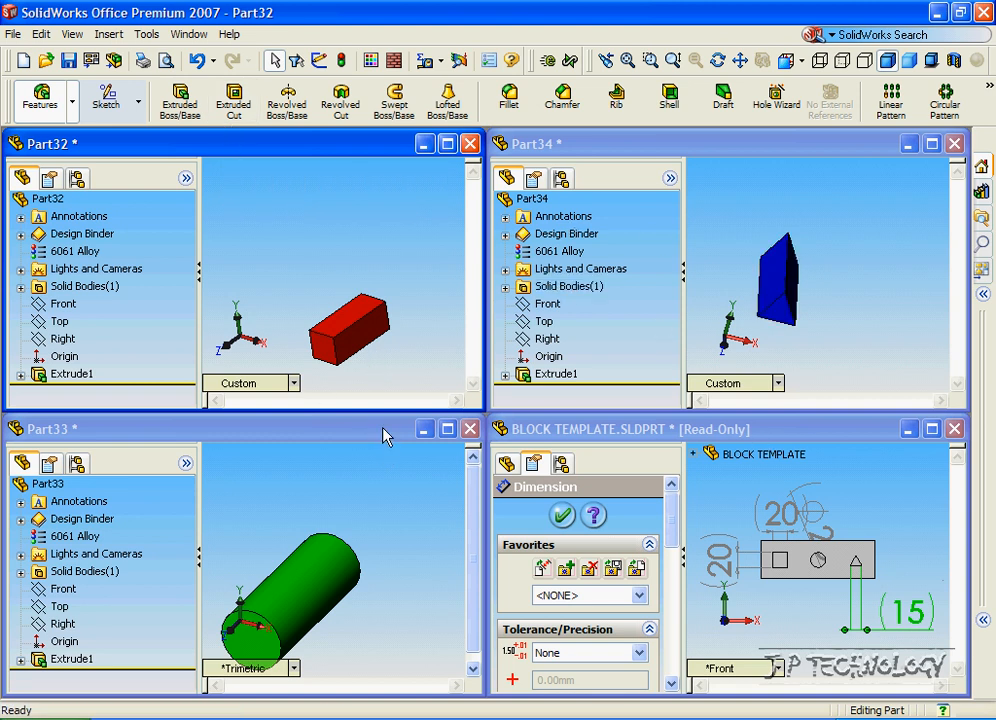